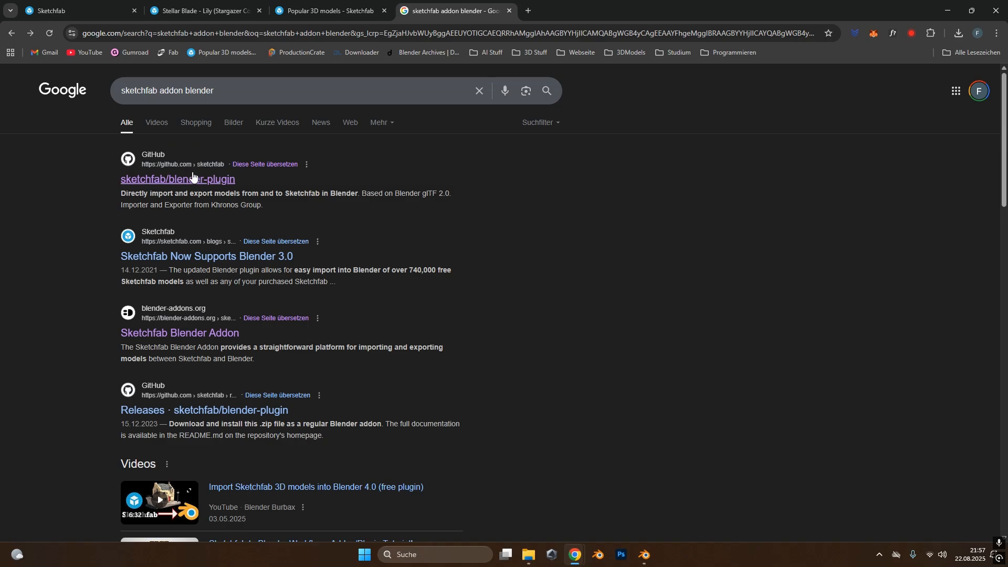
- Download the sketchfab/blender-plugin source ZIP from its GitHub repository
click(177, 180)
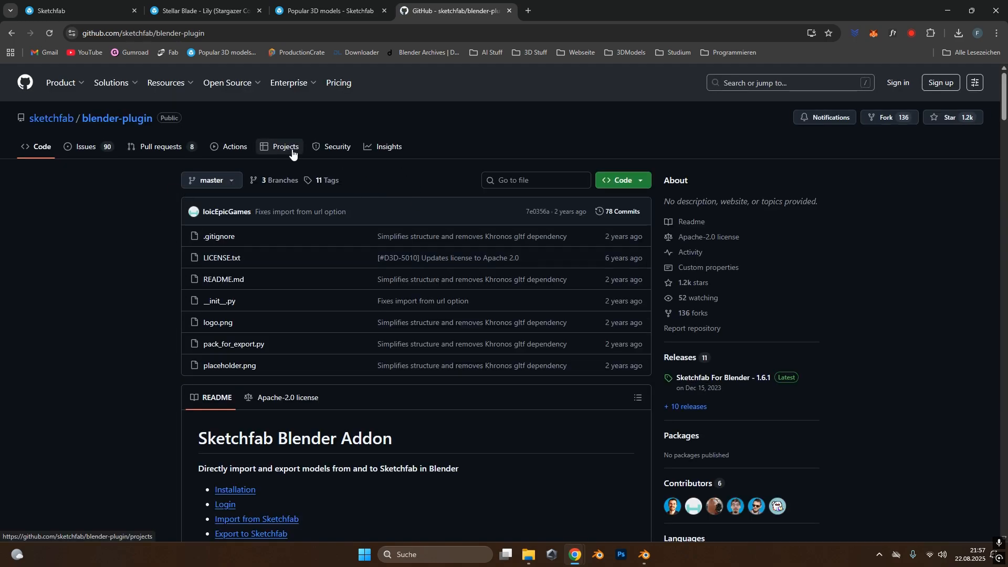
click(621, 180)
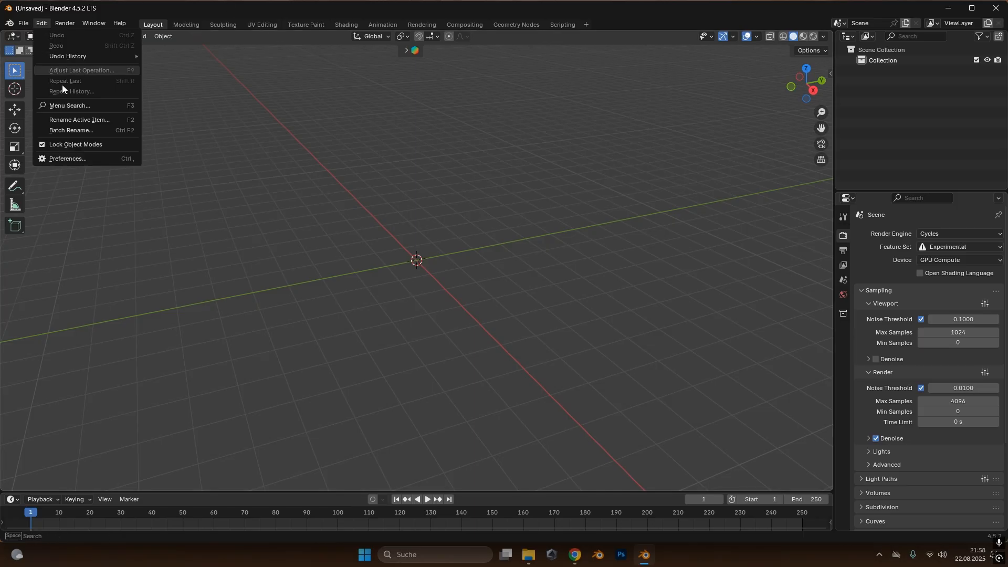
- Install the Sketchfab Plugin add-on from the downloaded ZIP in Preferences and enable it
click(66, 159)
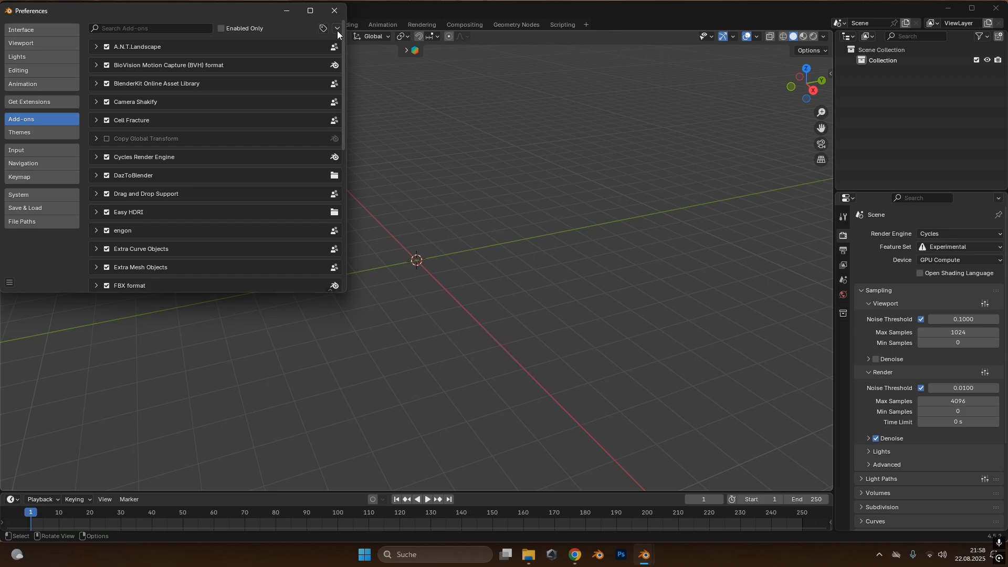
click(337, 29)
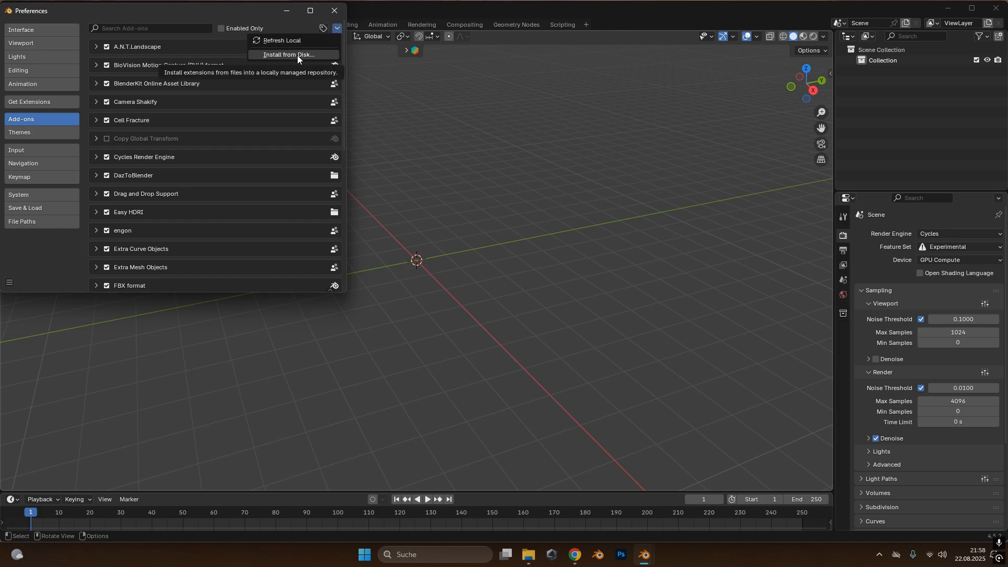
click(288, 54)
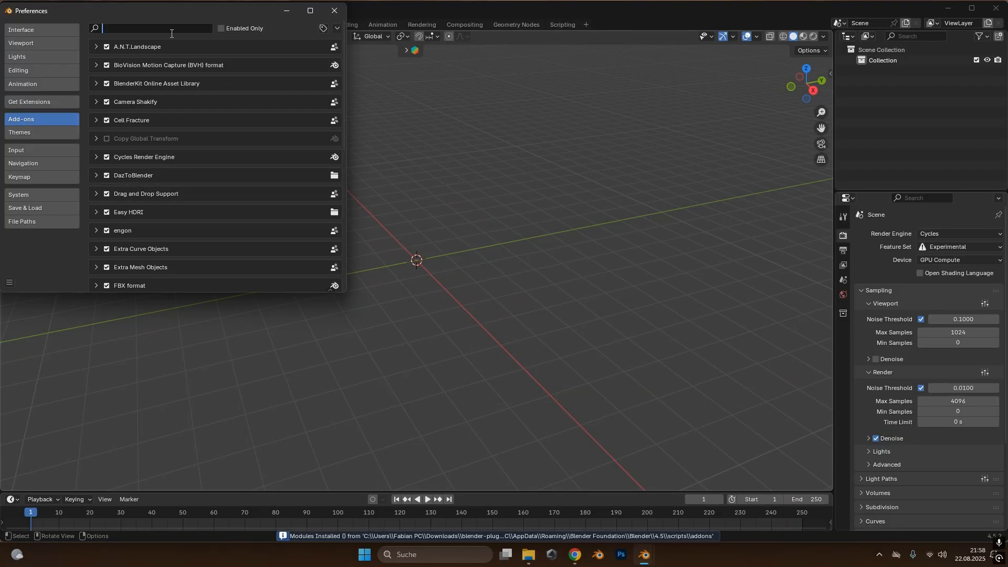
text(sket)
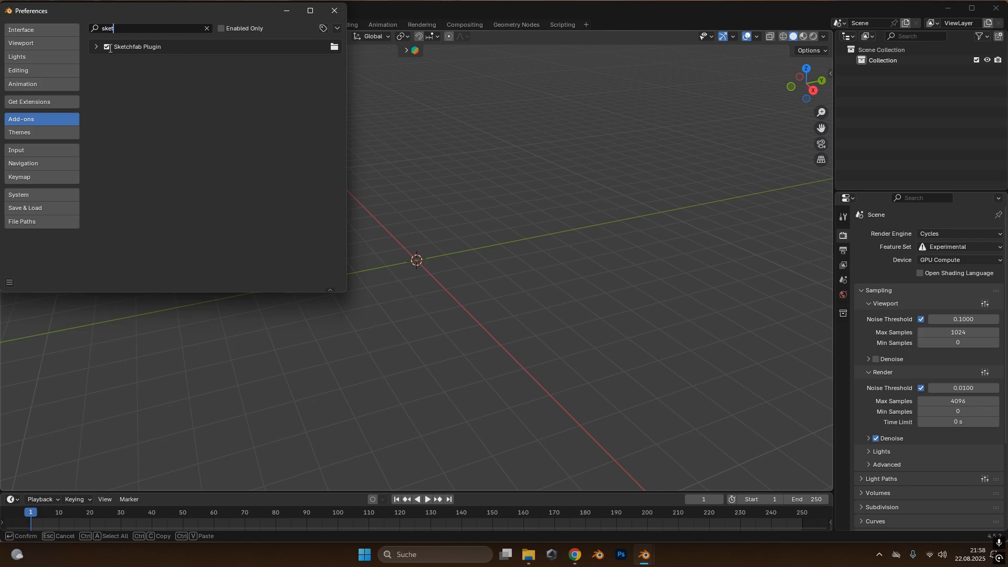
click(334, 11)
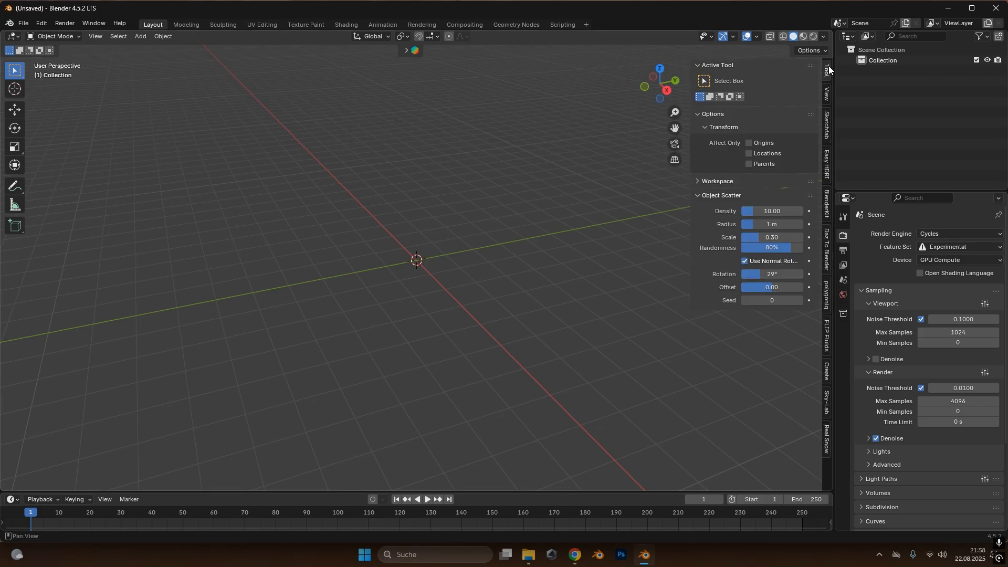
mouse_move(824, 157)
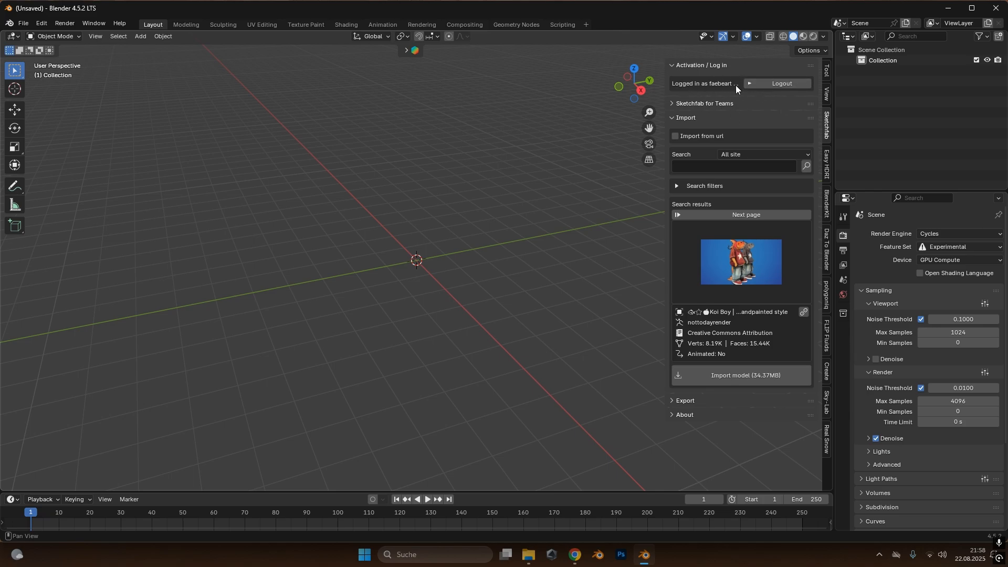
- Switch to the Sketchfab popular models page in Chrome
click(573, 558)
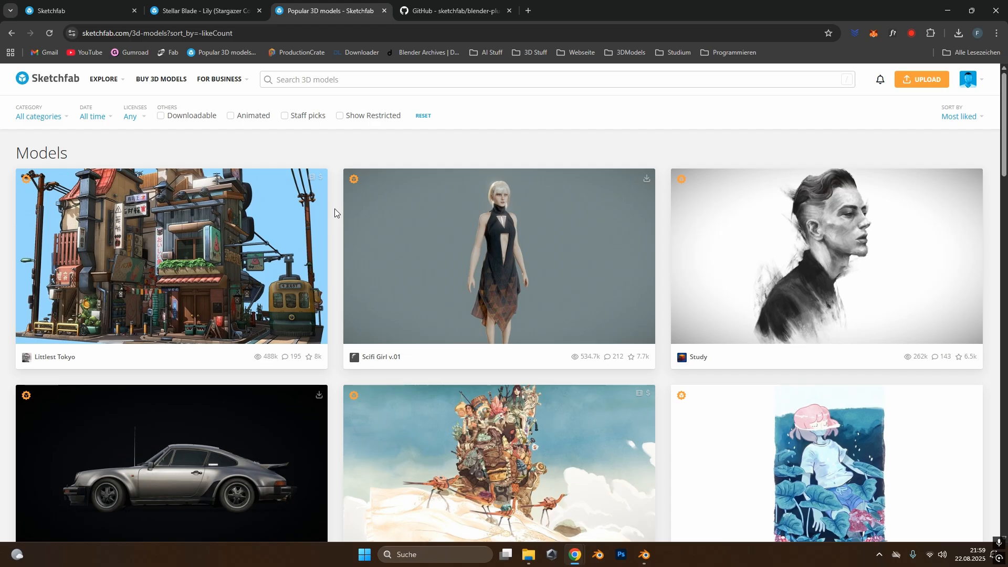
- Browse the models listing, select the FREE 1975 Porsche 911 (930) Turbo and return to Blender with its address
scroll(down, 3)
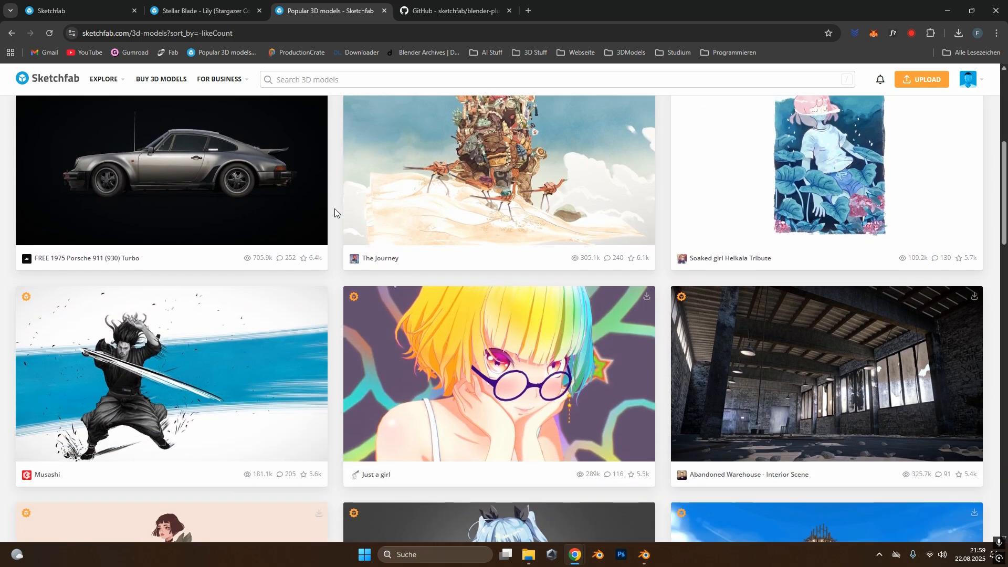
scroll(down, 3)
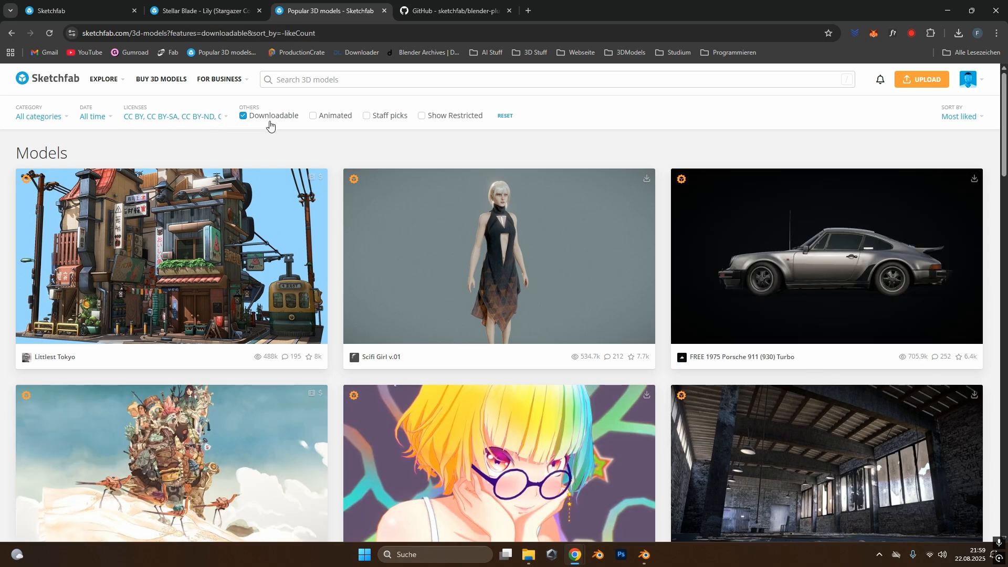
scroll(down, 3)
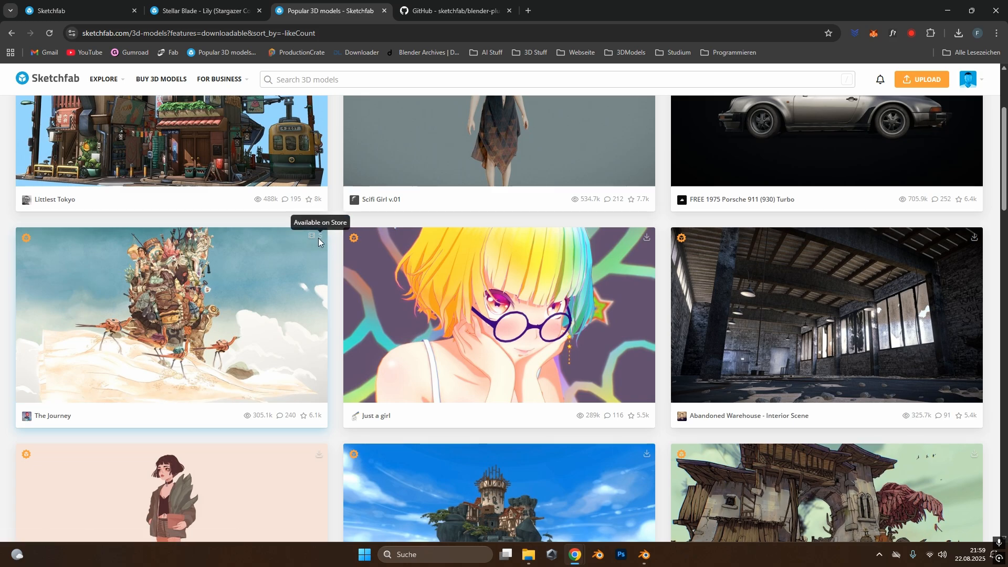
scroll(up, 3)
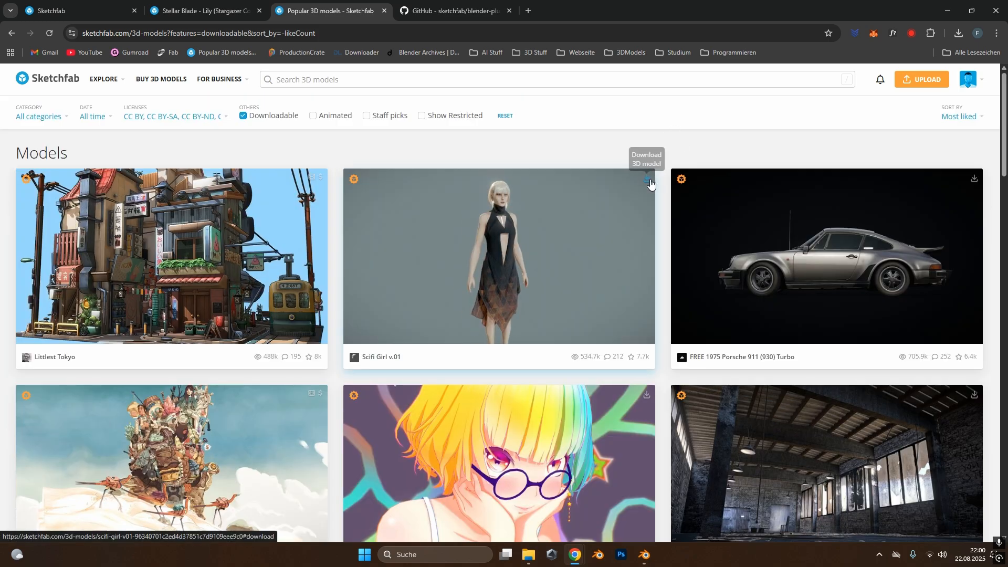
click(826, 254)
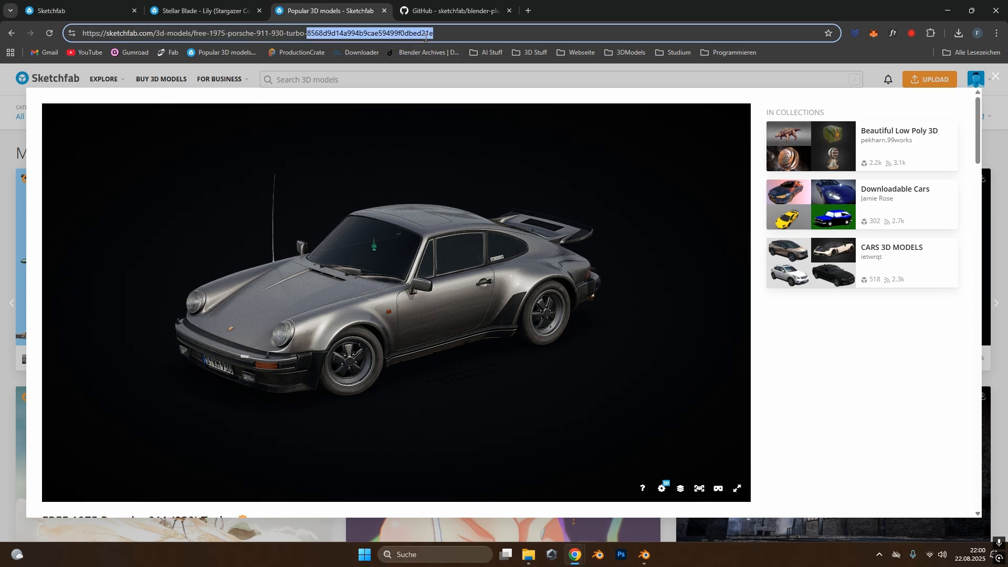
click(644, 558)
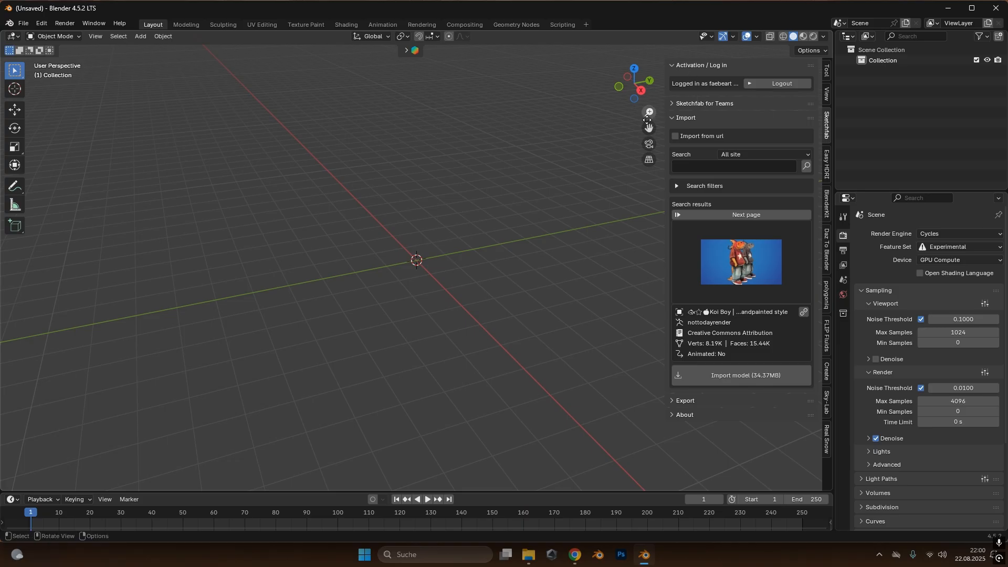
- Import the Porsche 911 Turbo via 'Import from url' with its pasted Sketchfab address
click(676, 136)
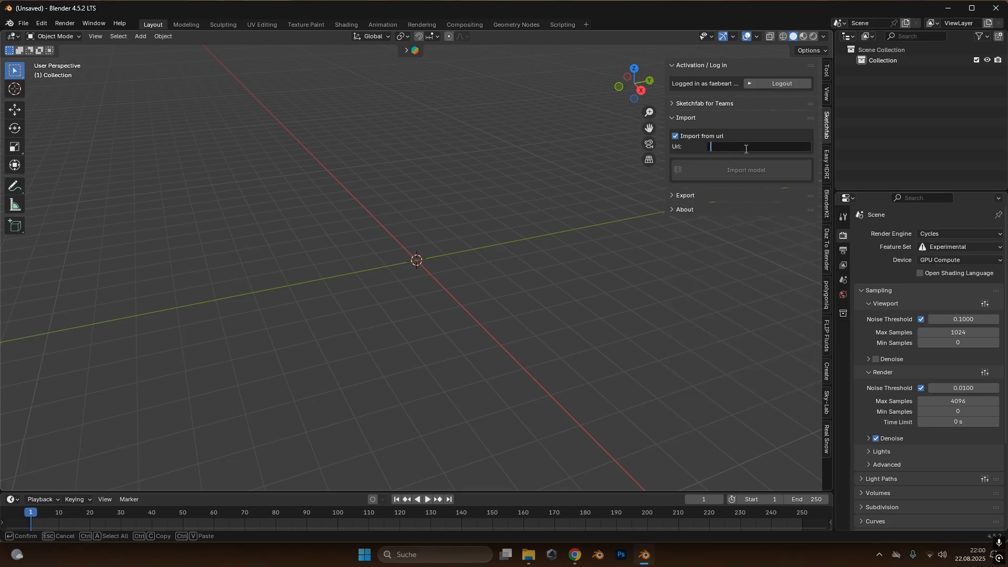
text(https://sketchf...99f0dbed21e)
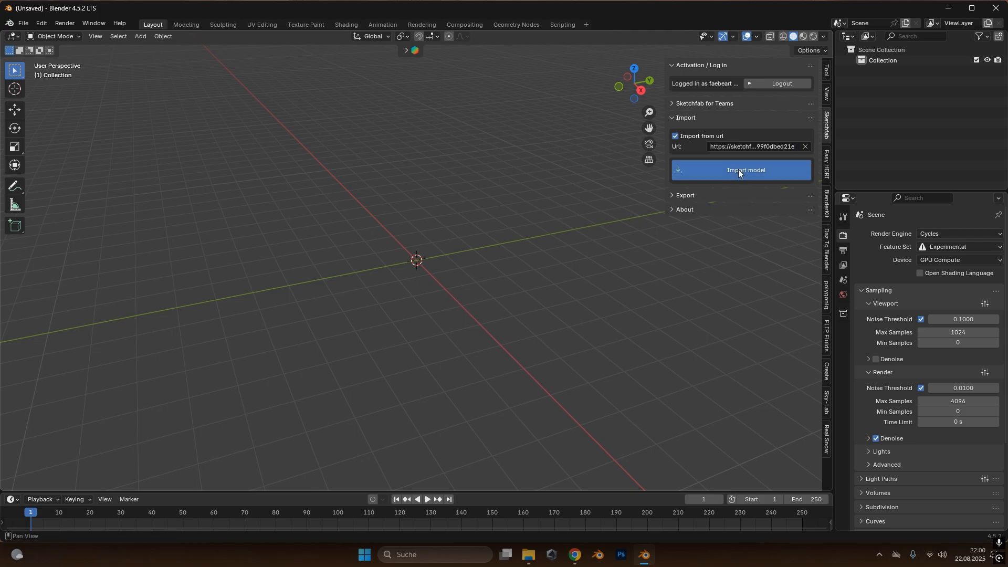
mouse_move(740, 174)
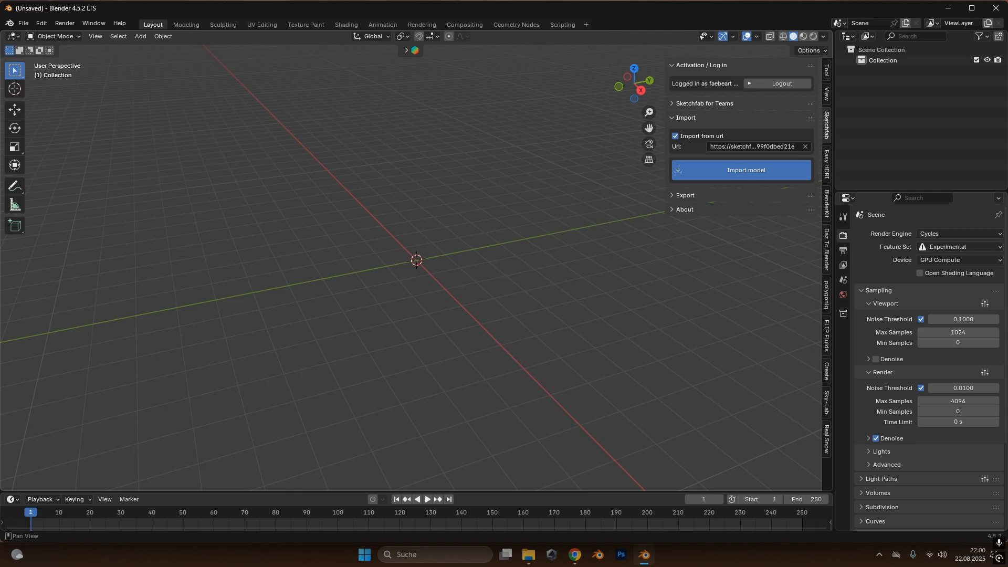
click(740, 169)
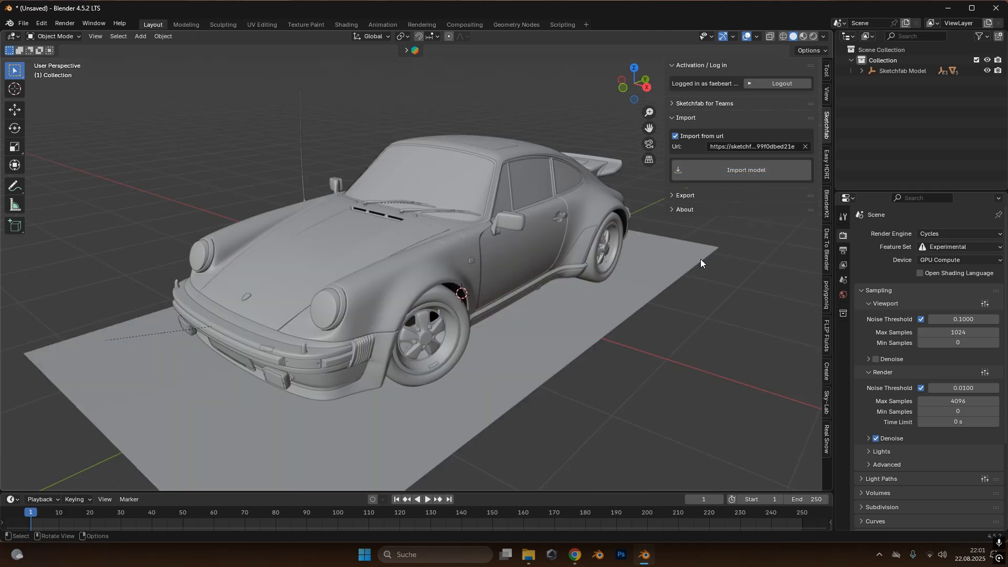
mouse_move(812, 37)
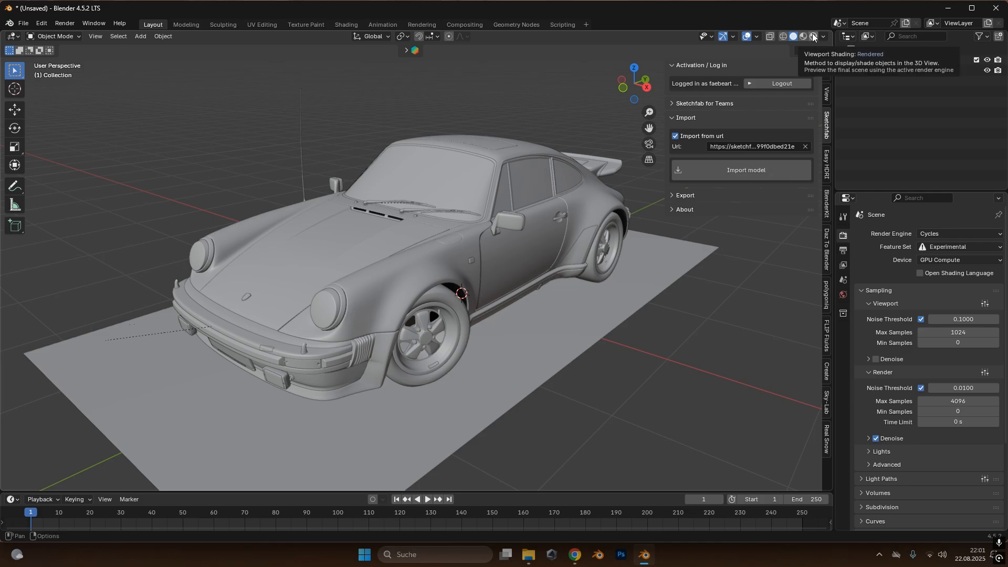
- Switch the viewport to Rendered shading and re-run the model import
click(800, 36)
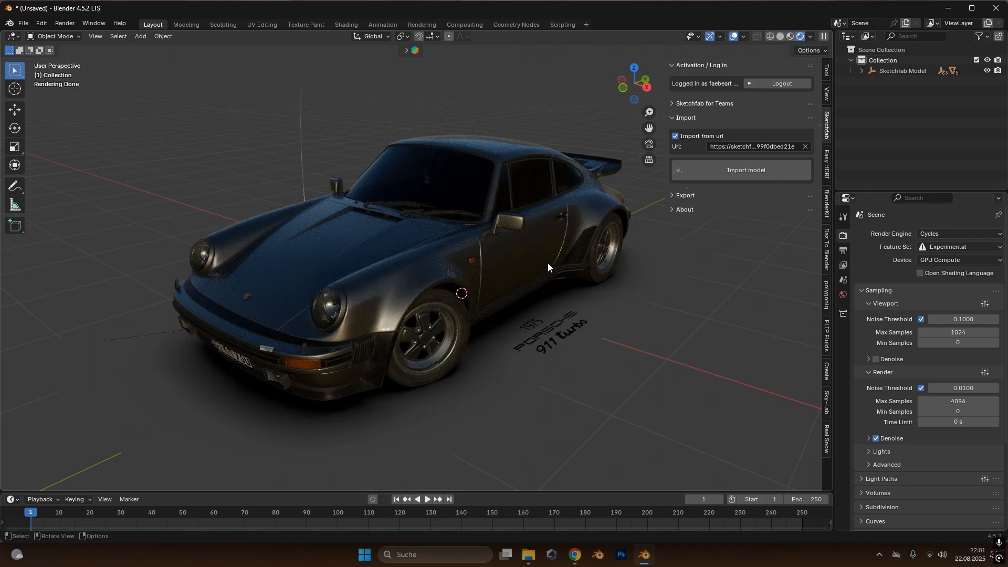
click(740, 169)
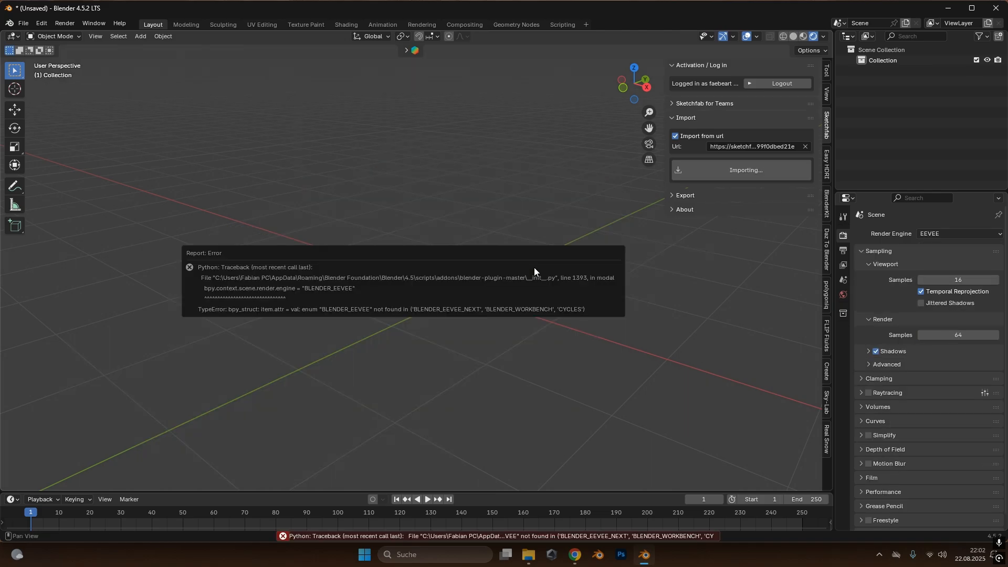
mouse_move(288, 295)
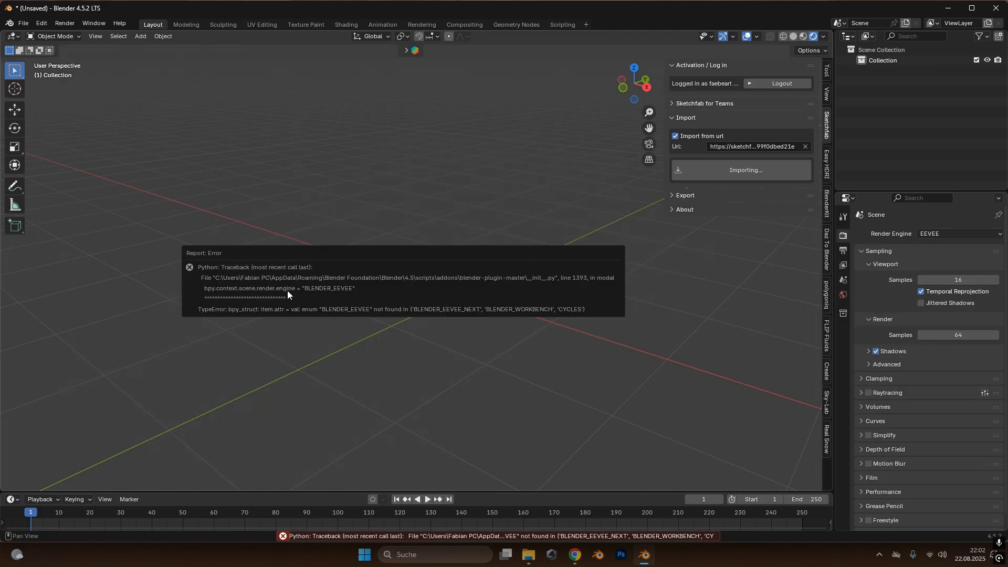
mouse_move(333, 297)
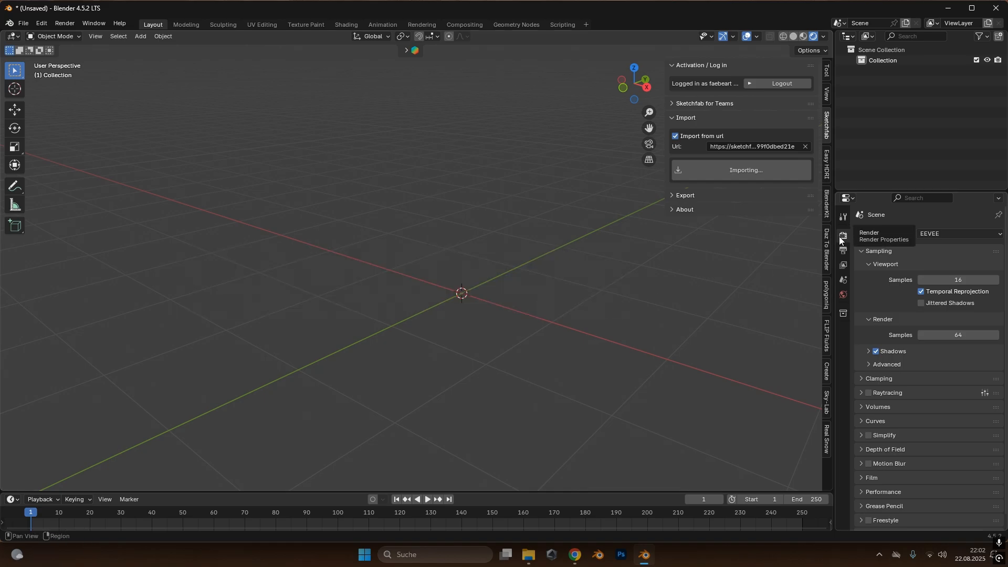
- Set the scene's render engine to Cycles in Render Properties
click(957, 234)
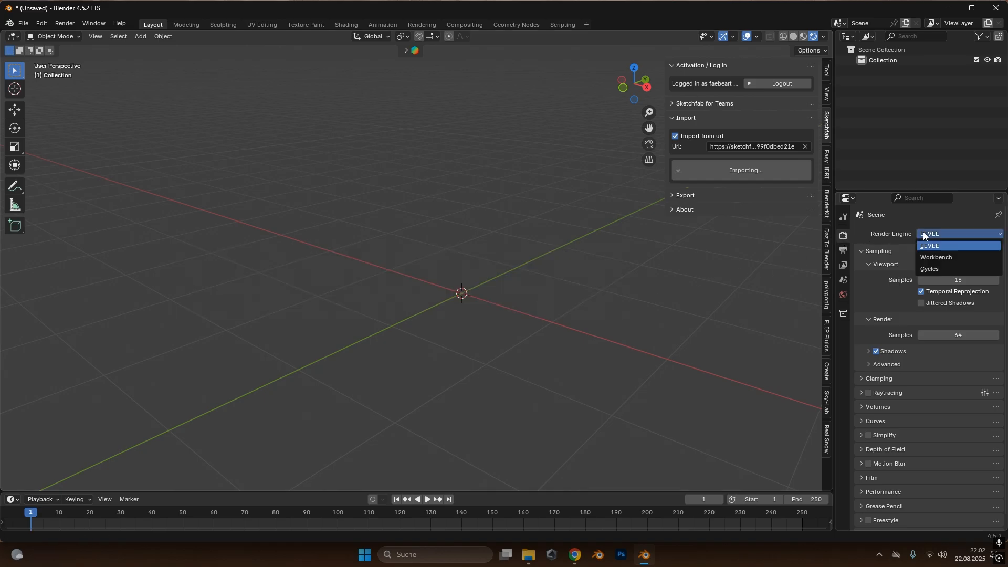
click(929, 269)
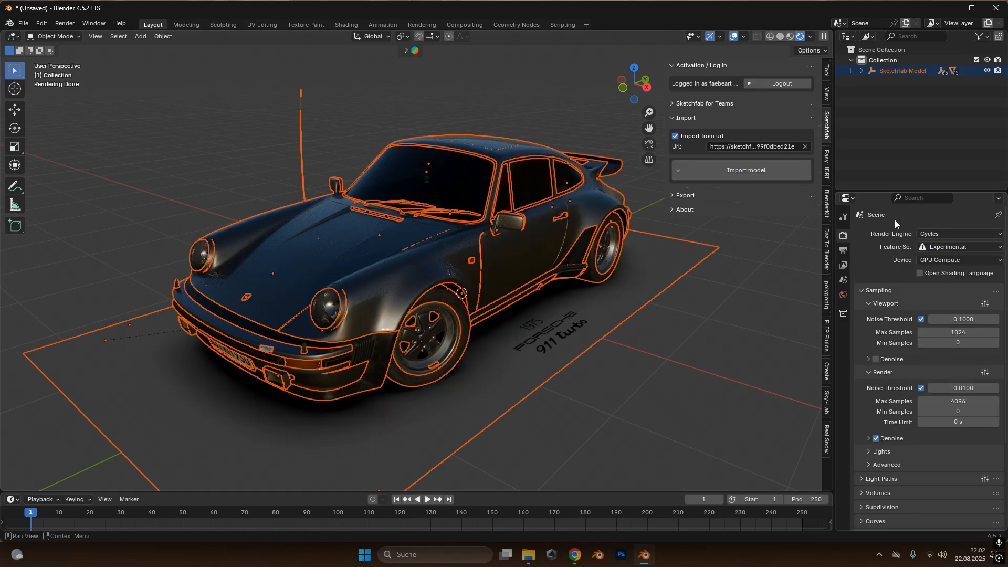
- Set the scene's render engine to EEVEE in Render Properties
click(957, 233)
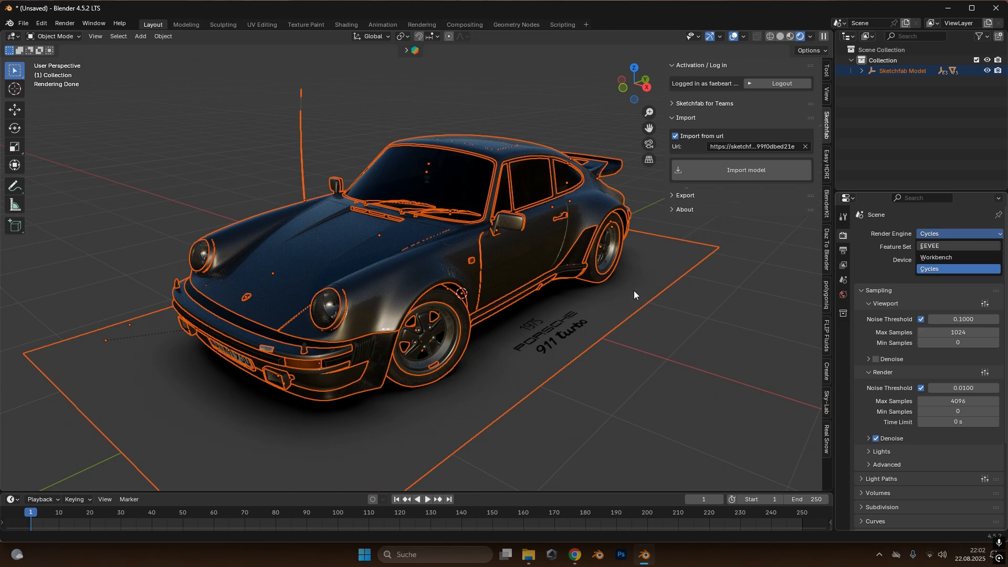
click(929, 246)
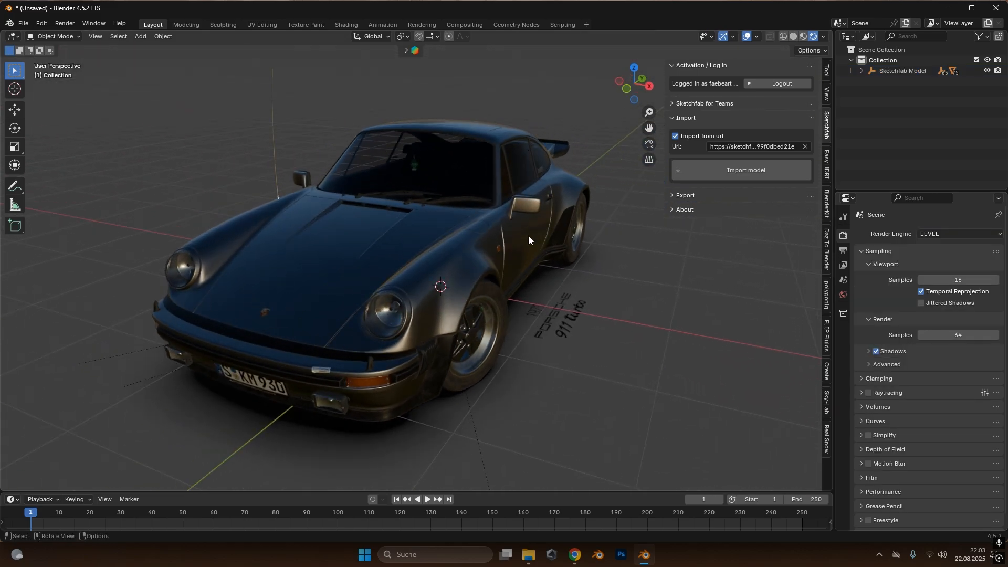